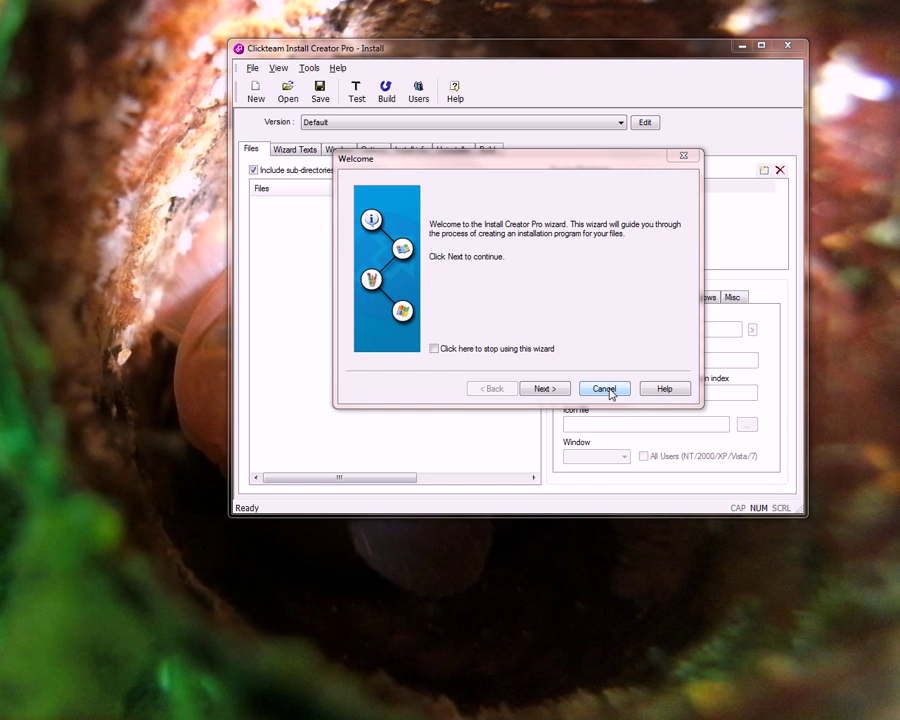
Dismiss the Welcome wizard and open the recent test_install.iip project
{"action": "left_click", "coordinate": [604, 389]}
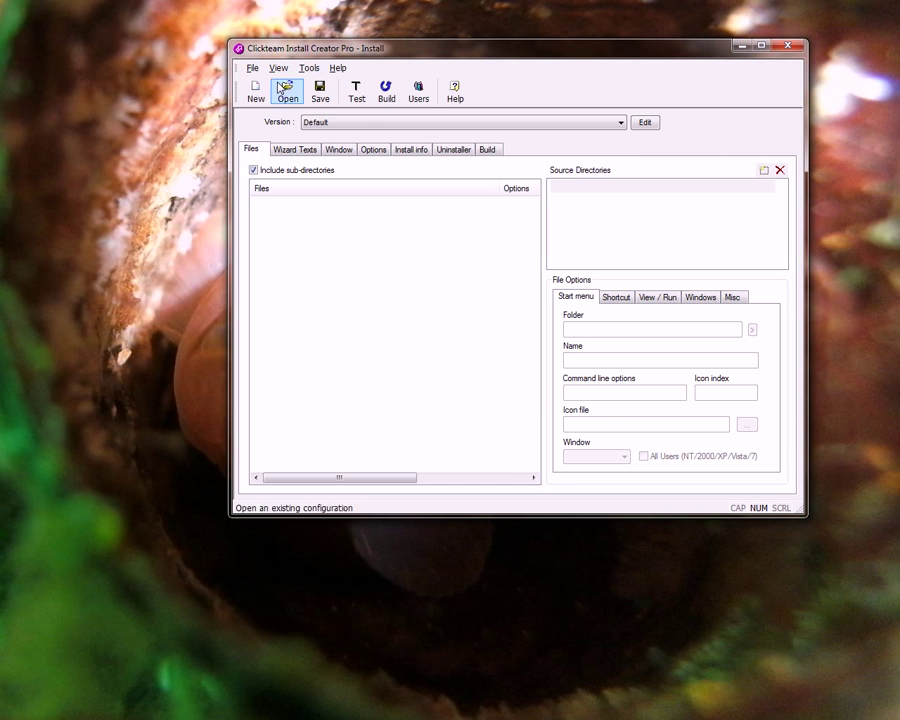
{"action": "left_click", "coordinate": [251, 67]}
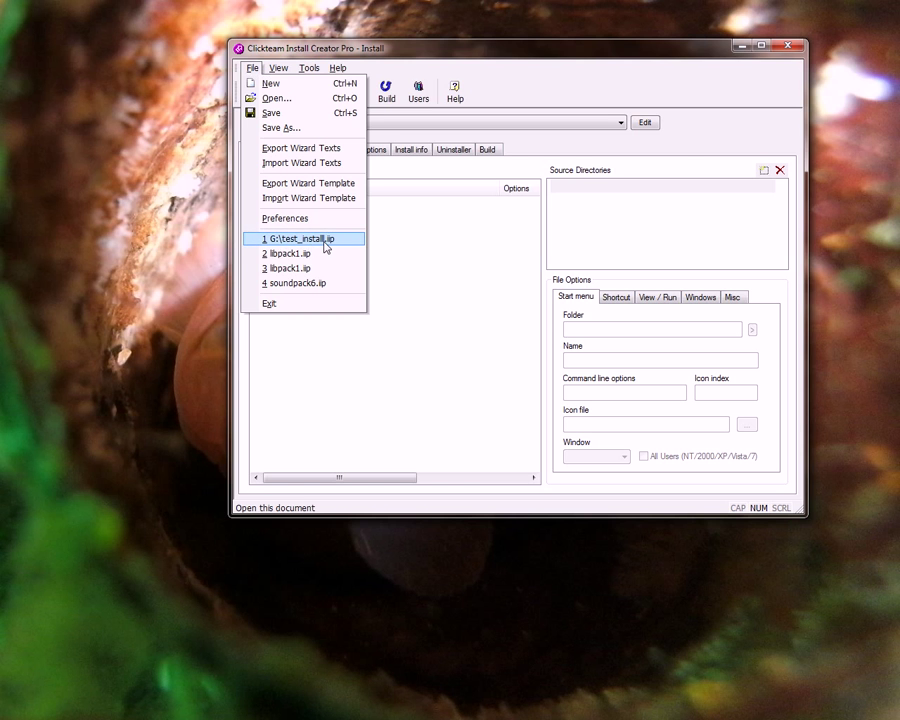
{"action": "left_click", "coordinate": [298, 238]}
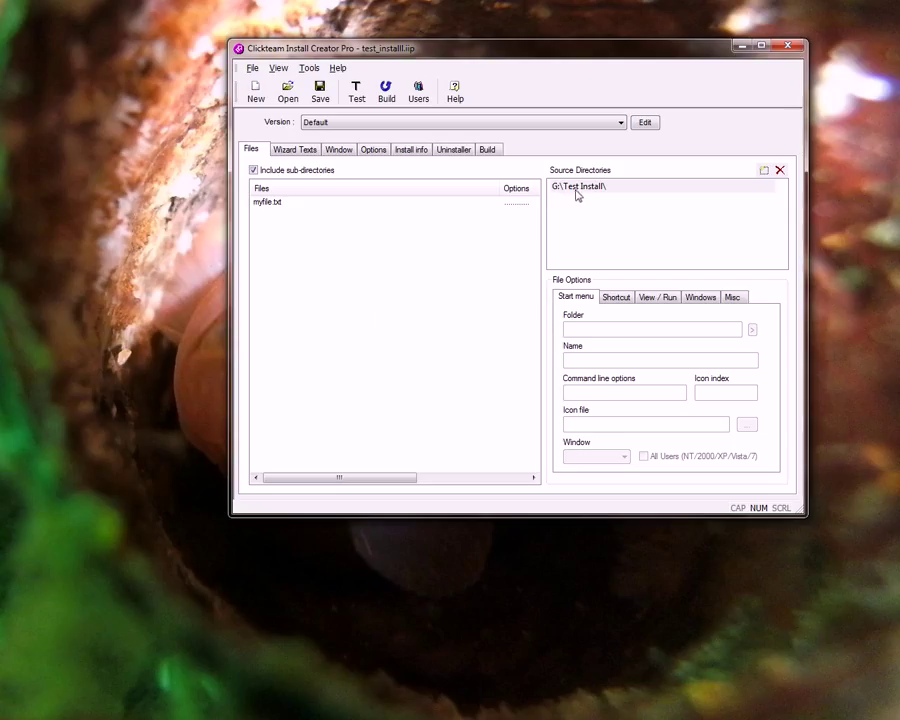
{"action": "mouse_move", "coordinate": [603, 192]}
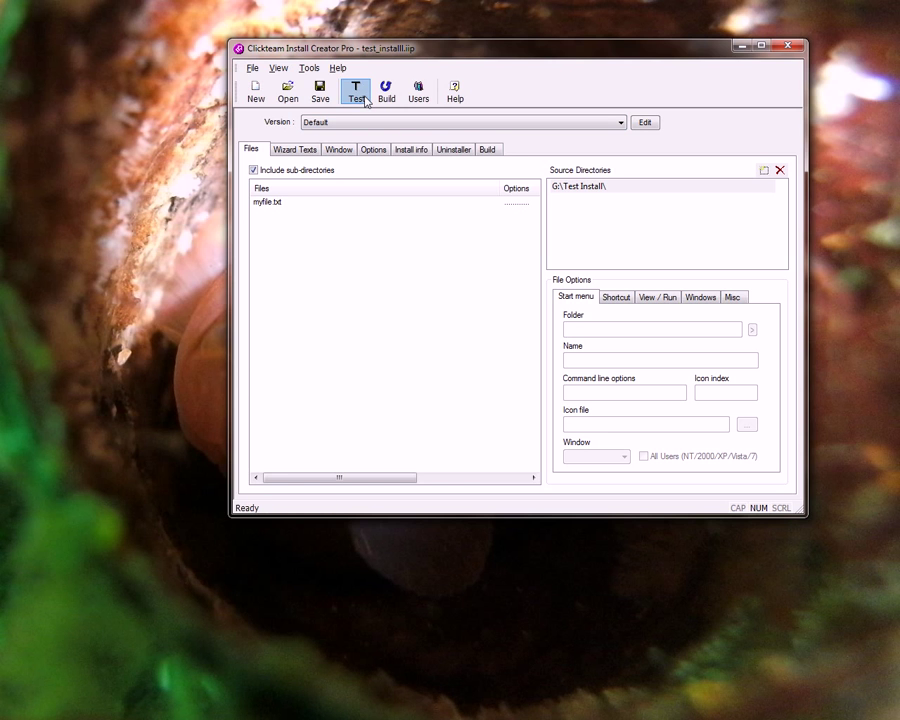
{"action": "left_click", "coordinate": [356, 92]}
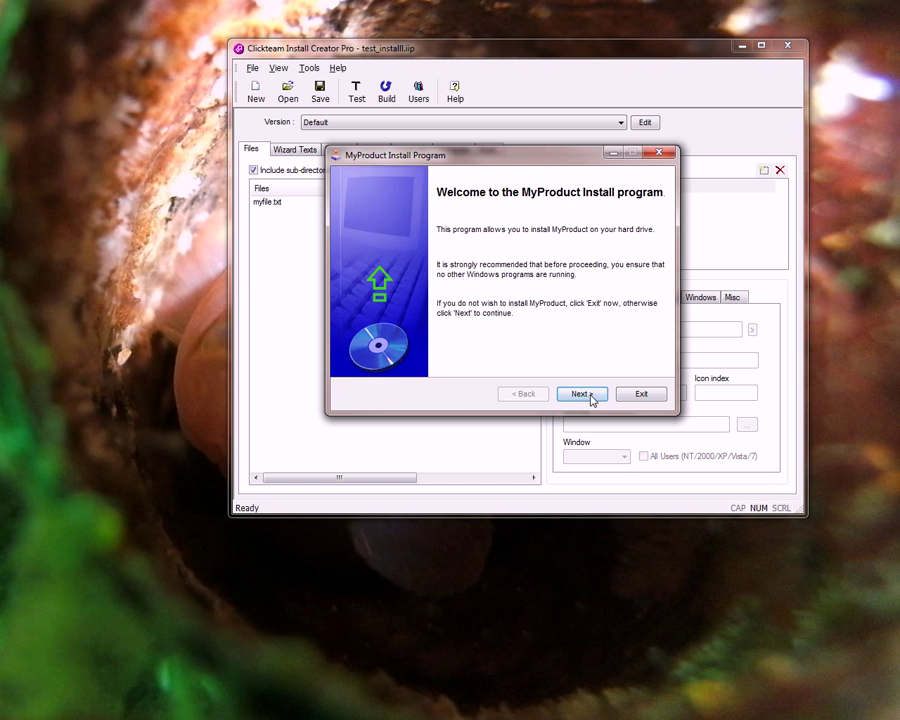
{"action": "left_click", "coordinate": [580, 393]}
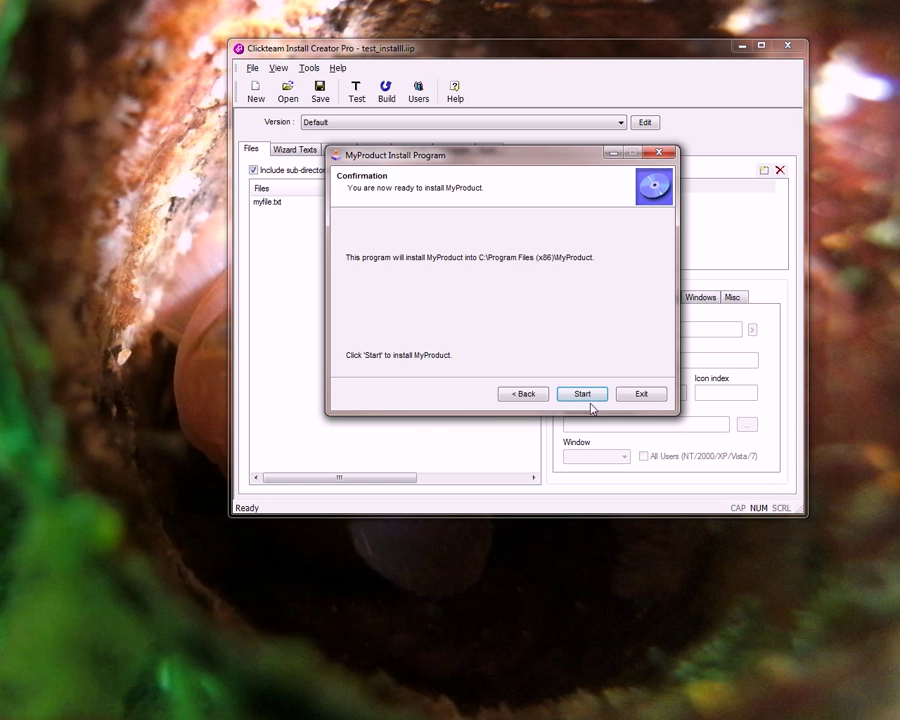
{"action": "left_click", "coordinate": [582, 393]}
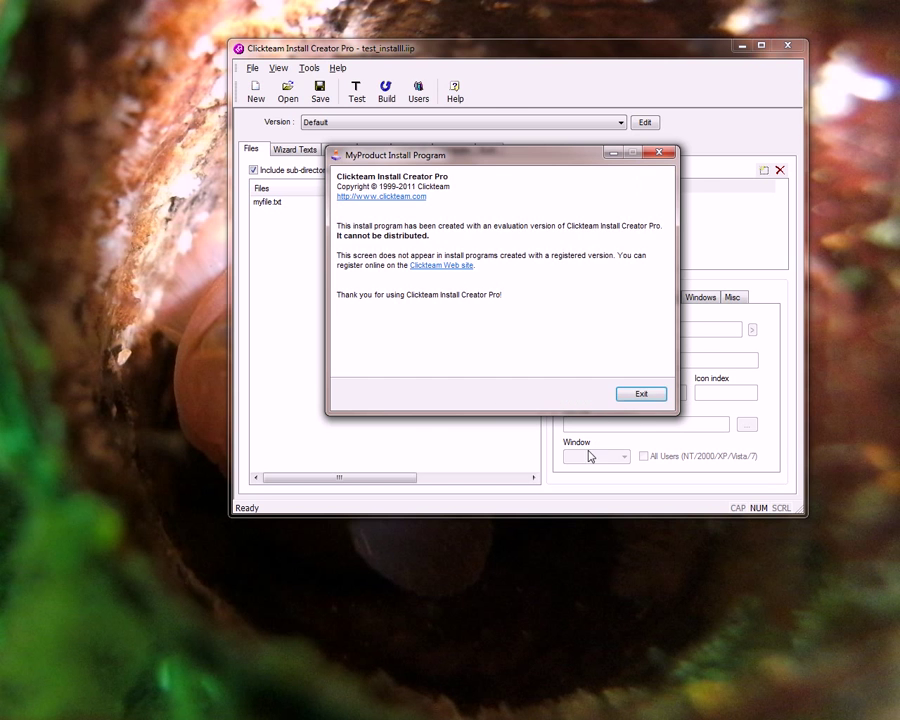
{"action": "left_click", "coordinate": [640, 393]}
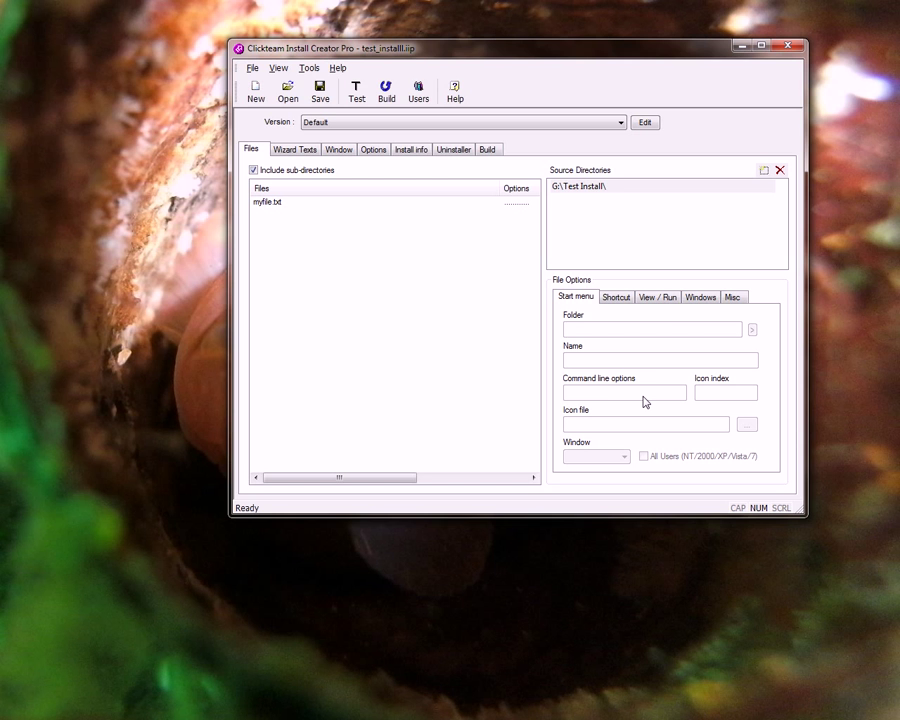
Add a new product registration entry named 'Great Product'
{"action": "left_click", "coordinate": [308, 67]}
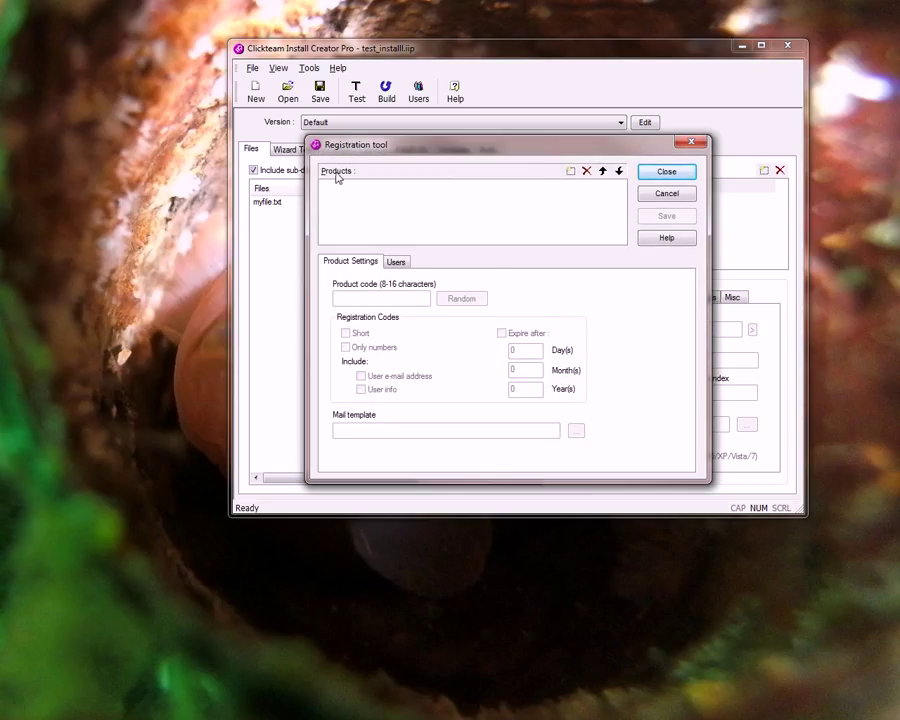
{"action": "mouse_move", "coordinate": [570, 171]}
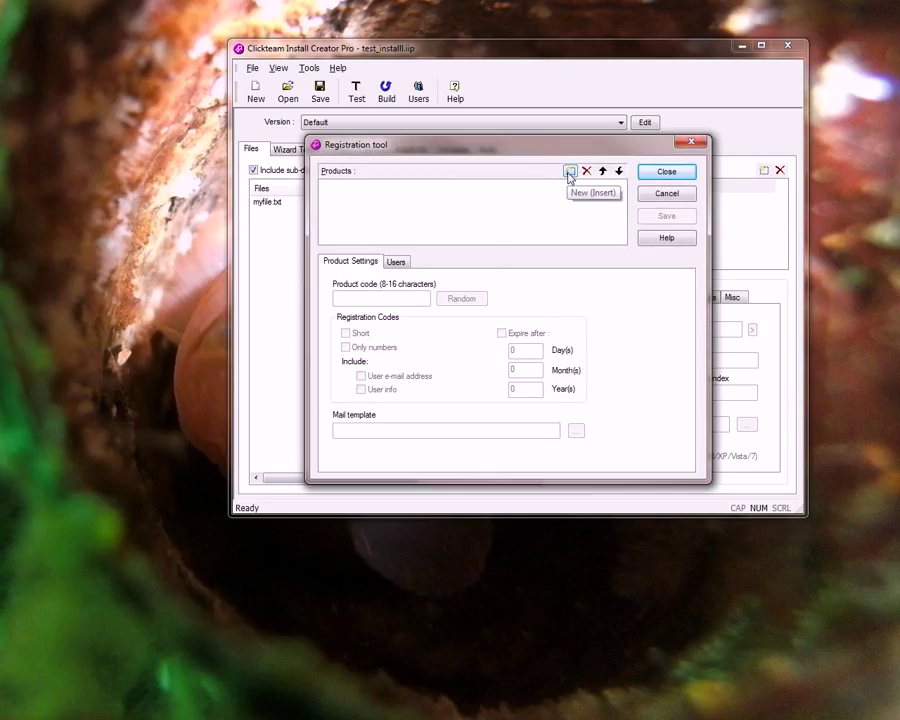
{"action": "left_click", "coordinate": [570, 171]}
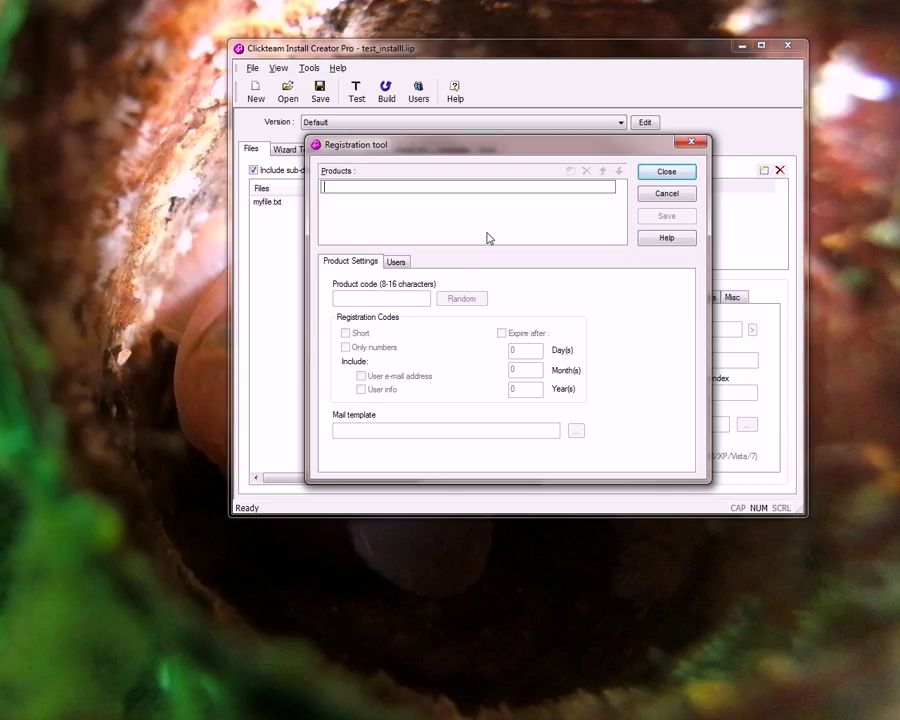
{"action": "type", "text": "Great"}
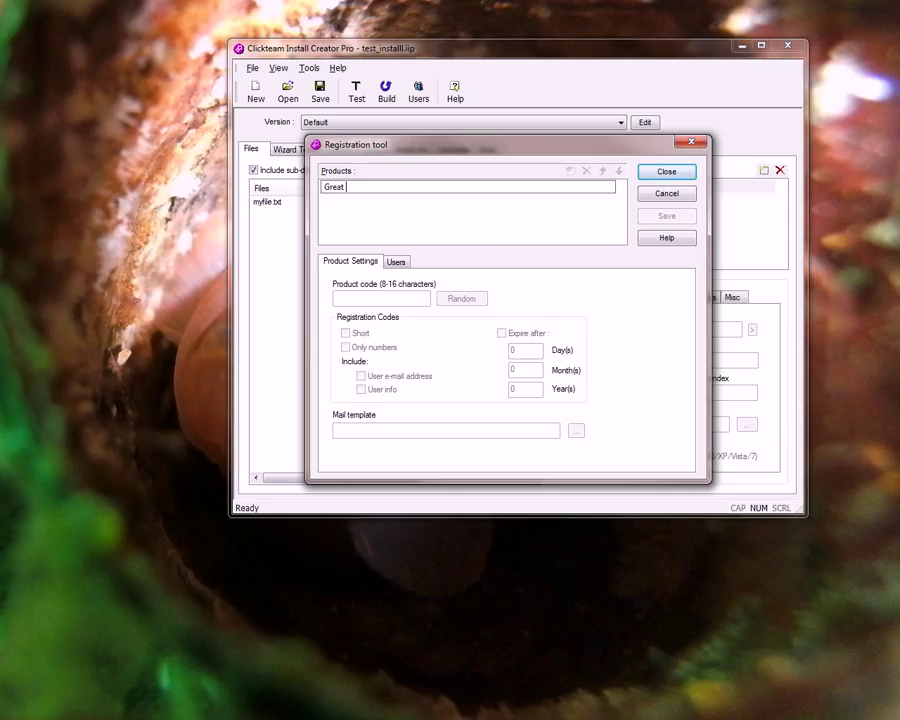
{"action": "type", "text": "Product"}
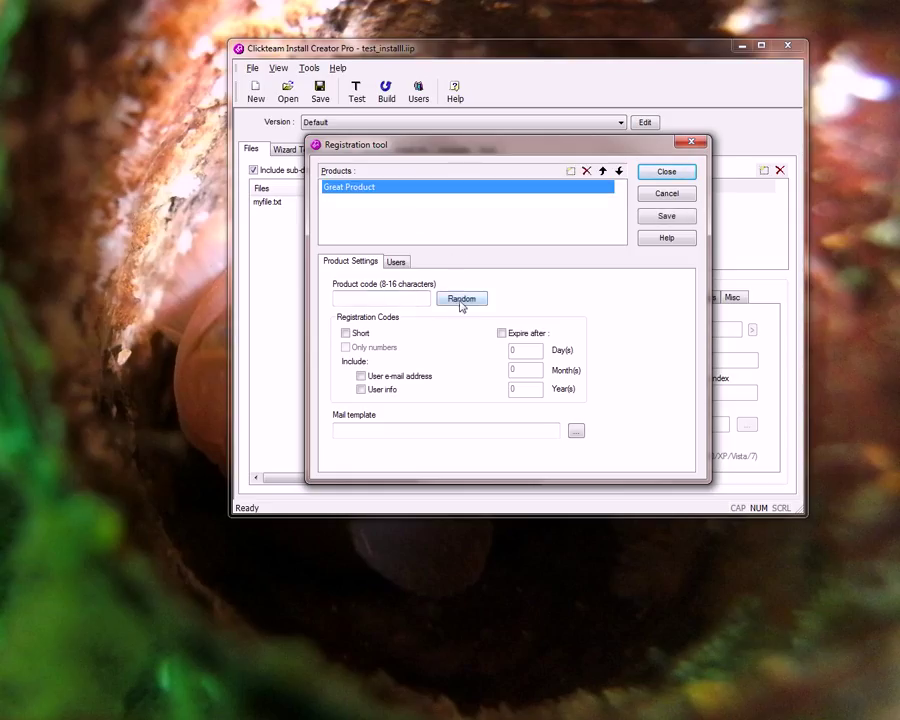
{"action": "left_click", "coordinate": [462, 298]}
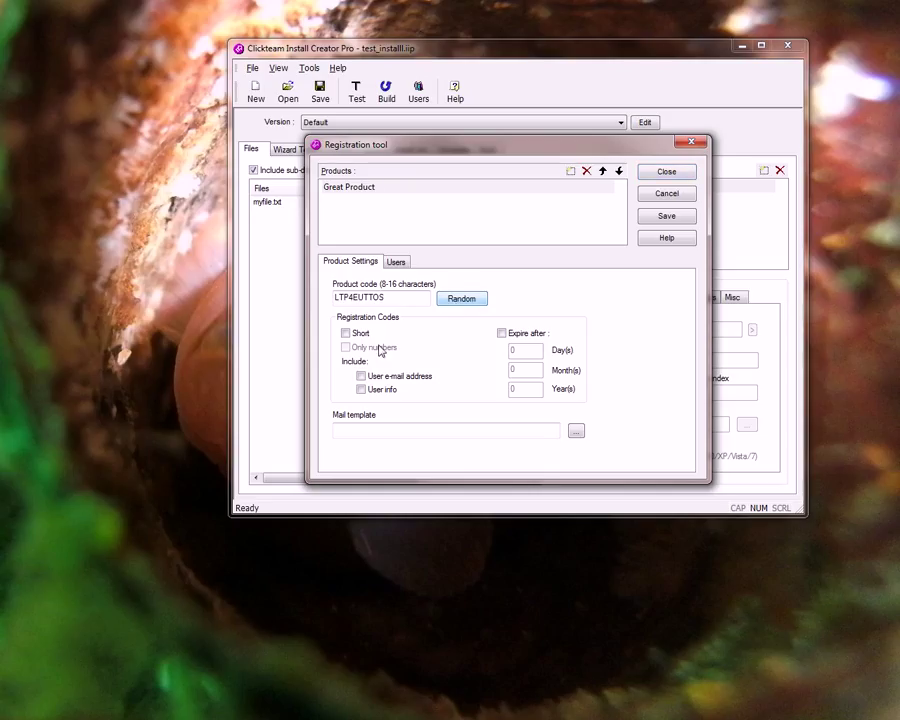
{"action": "left_click", "coordinate": [345, 332]}
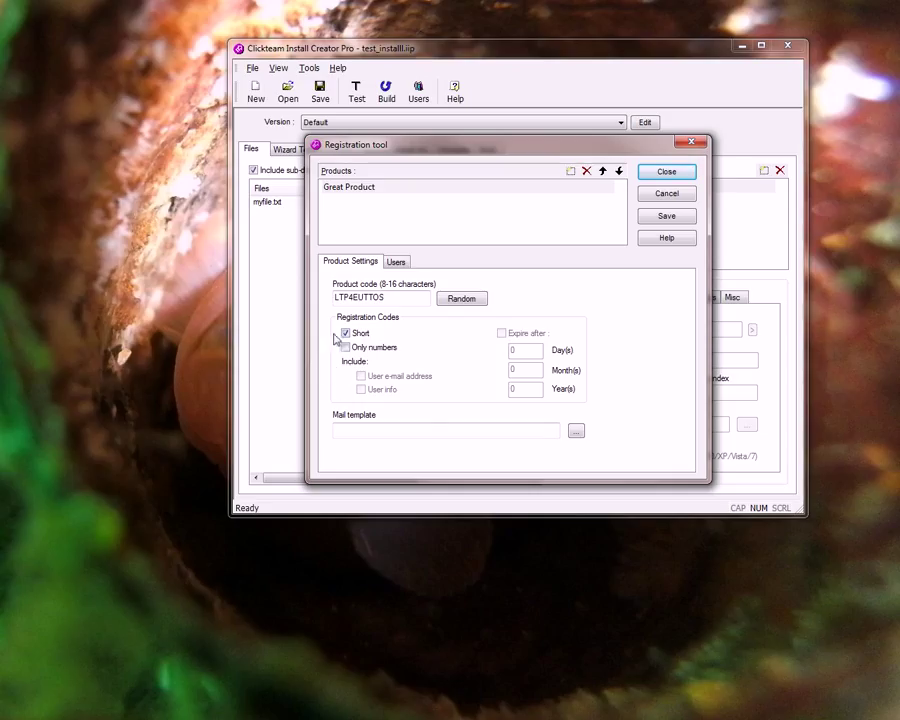
{"action": "left_click", "coordinate": [345, 333]}
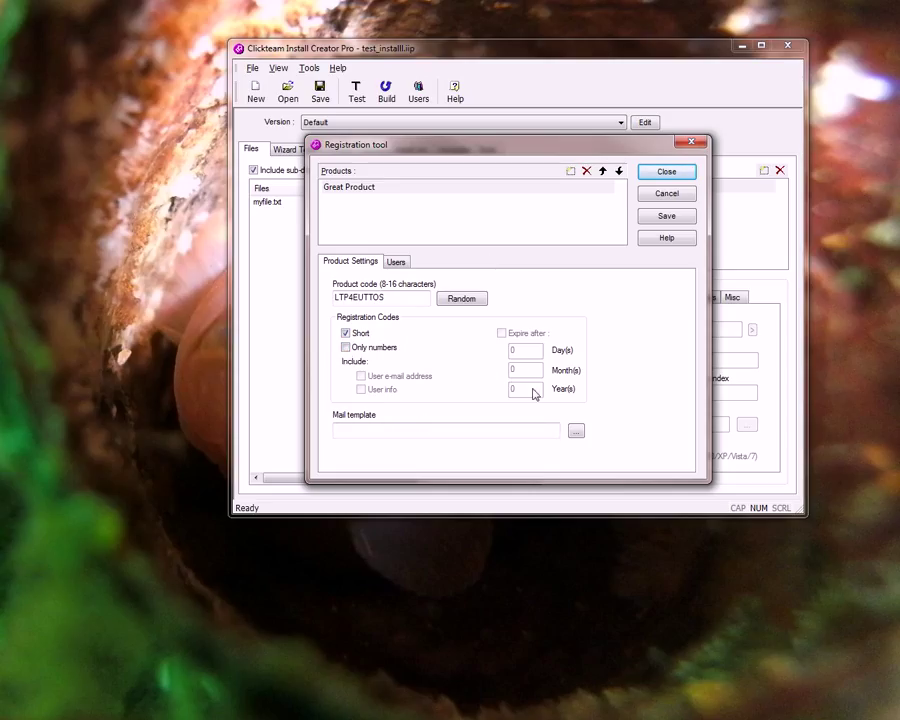
{"action": "triple_click", "coordinate": [380, 298]}
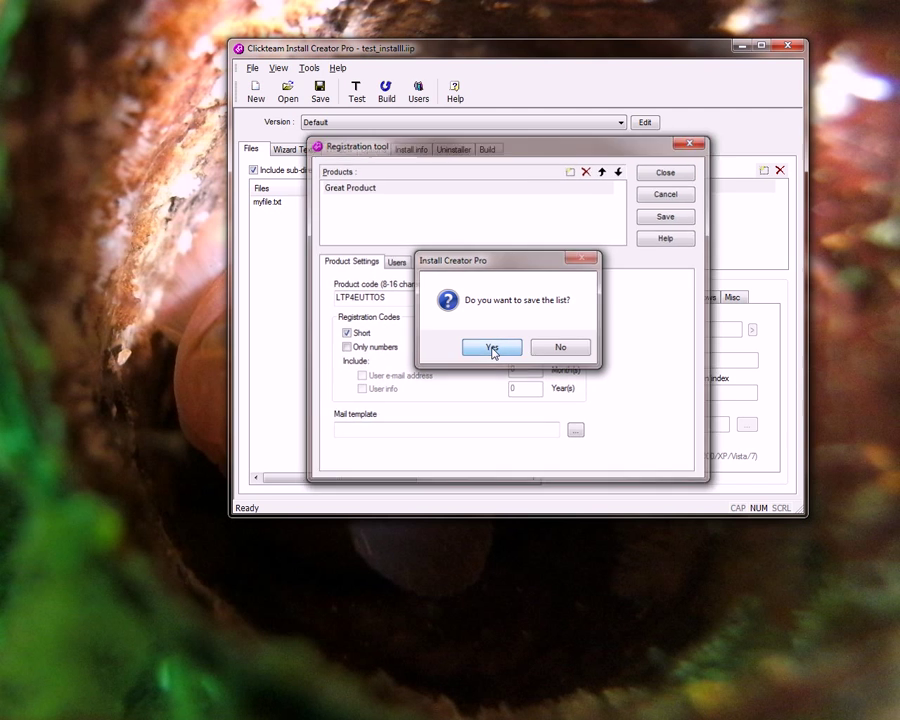
{"action": "left_click", "coordinate": [490, 347]}
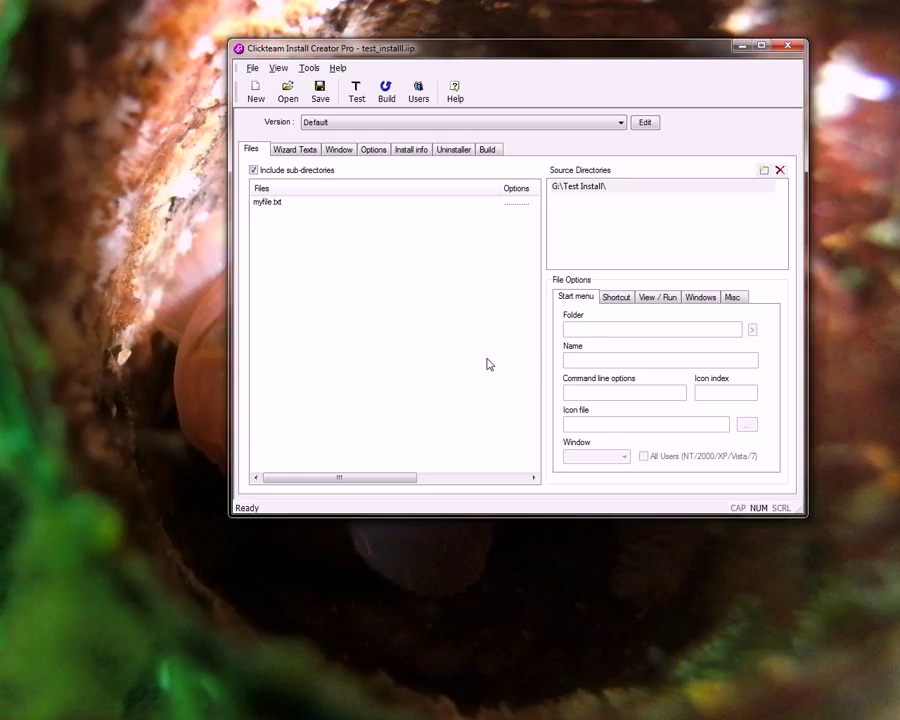
{"action": "mouse_move", "coordinate": [400, 275]}
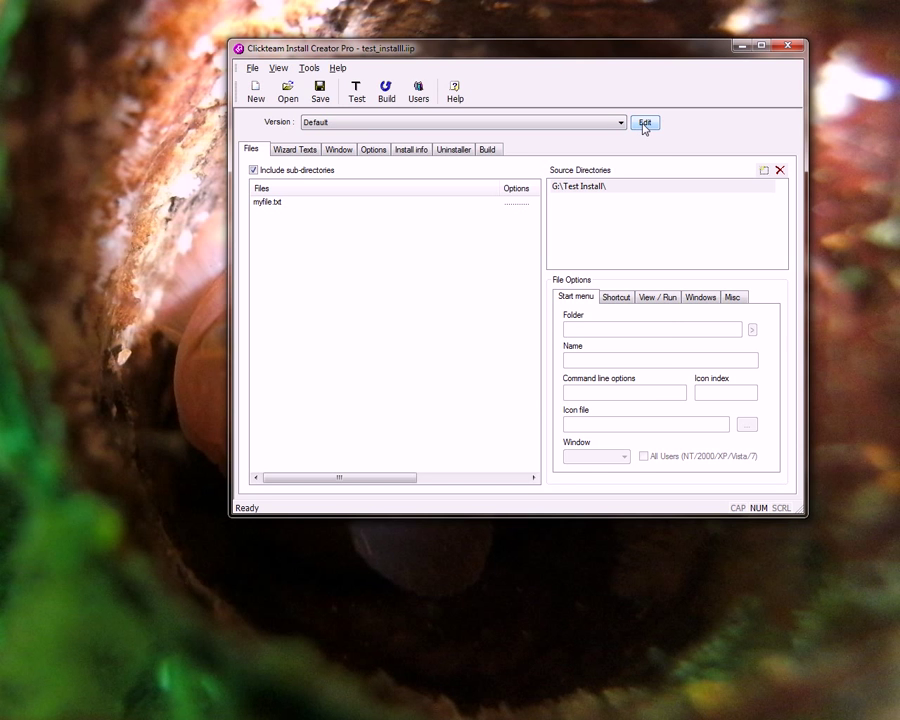
{"action": "left_click", "coordinate": [644, 122]}
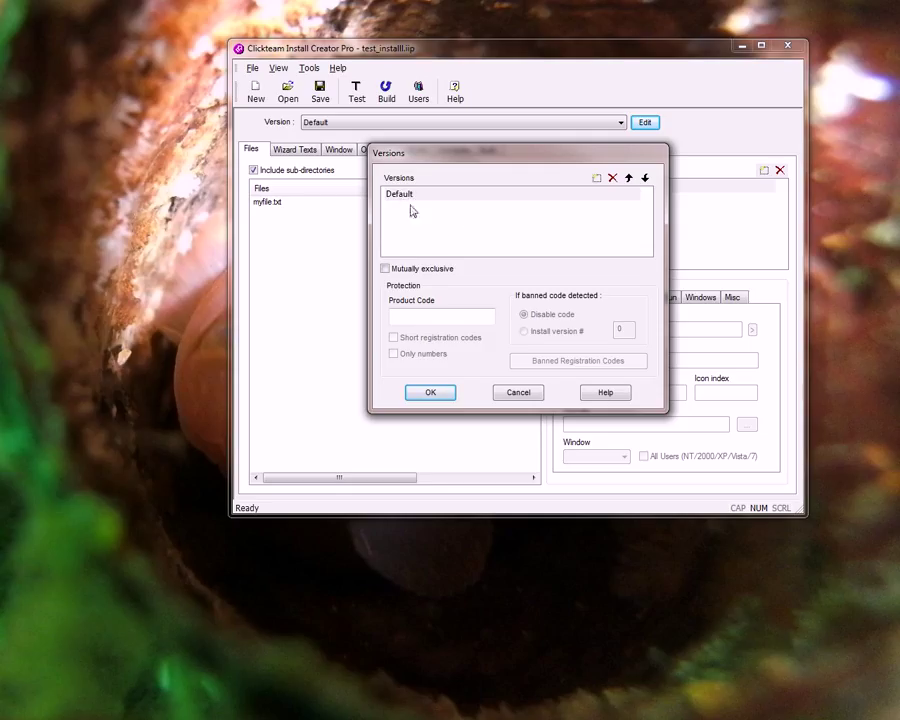
{"action": "left_click", "coordinate": [399, 193]}
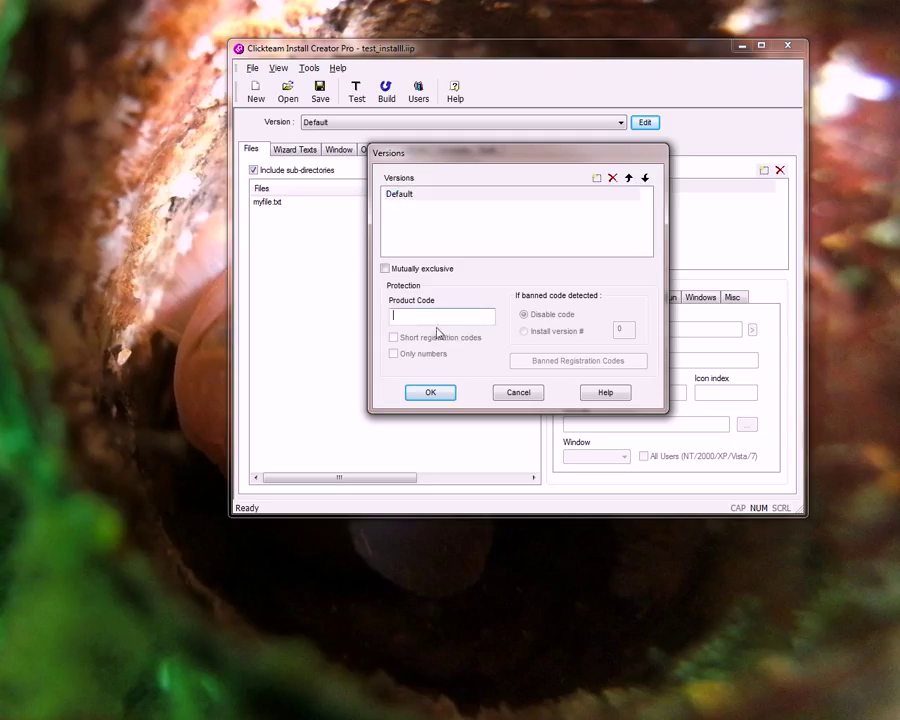
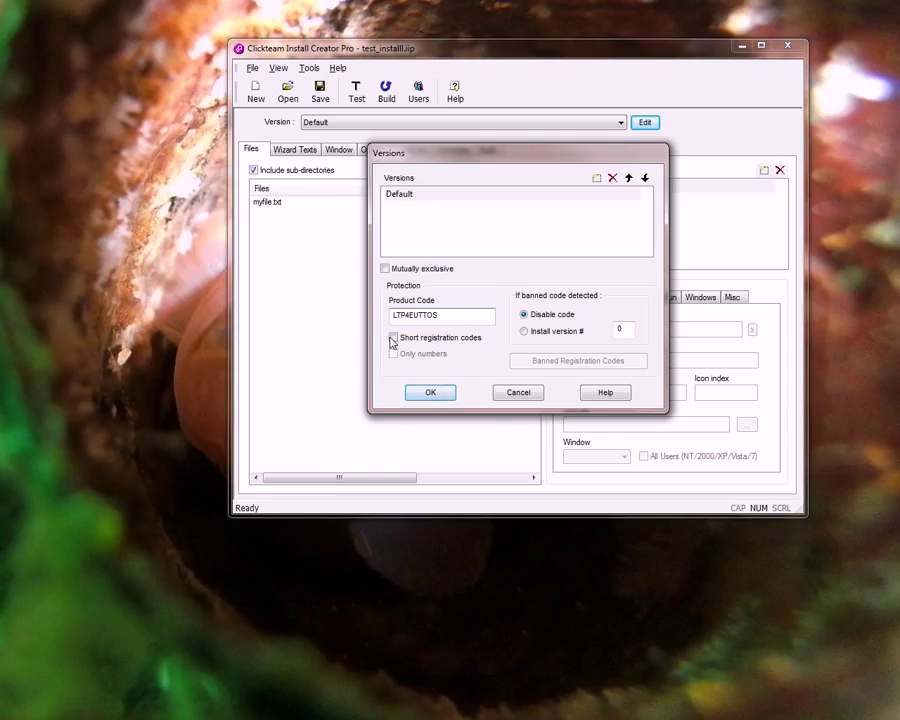
{"action": "left_click", "coordinate": [393, 337]}
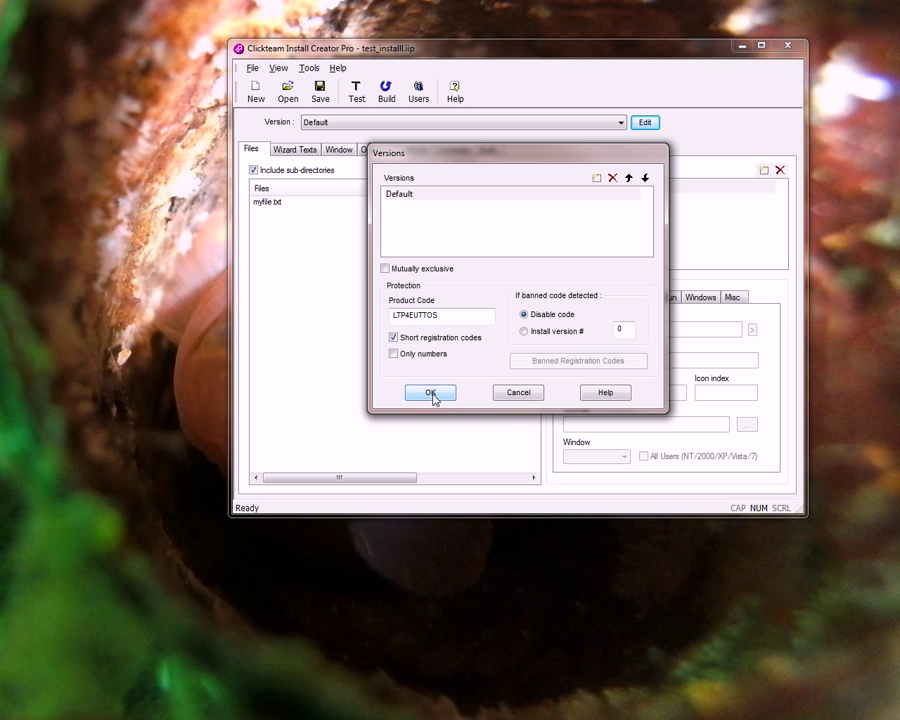
{"action": "left_click", "coordinate": [430, 392]}
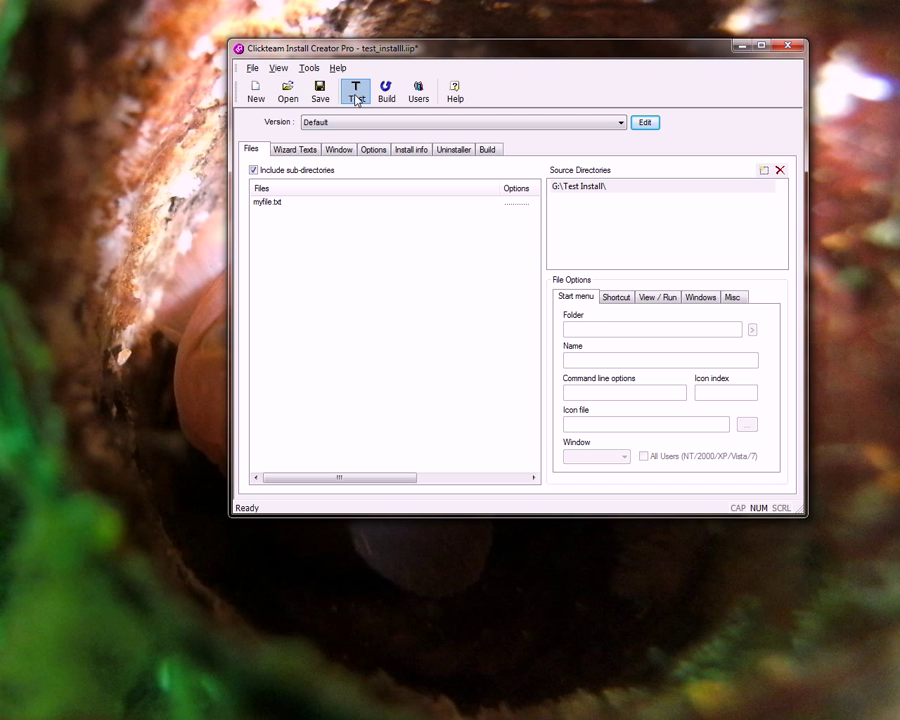
{"action": "left_click", "coordinate": [356, 90]}
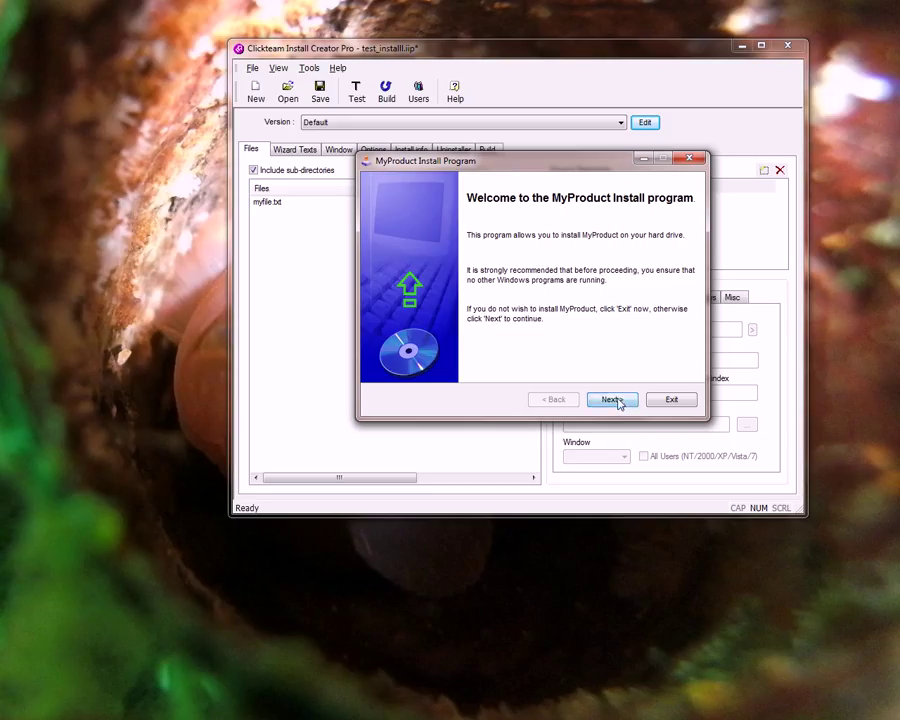
{"action": "left_click", "coordinate": [611, 399]}
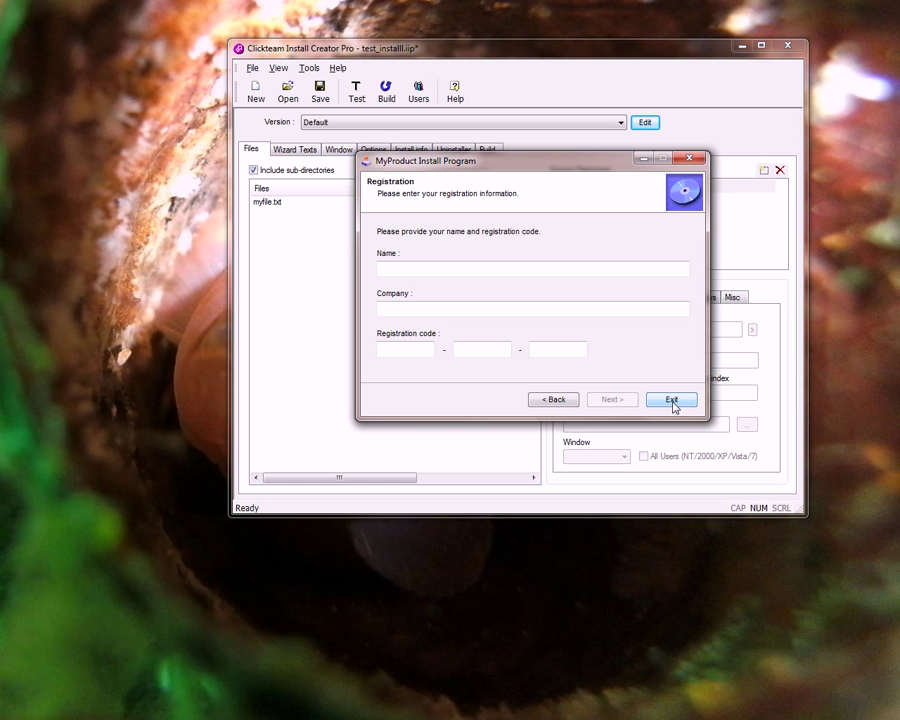
{"action": "left_click", "coordinate": [671, 400]}
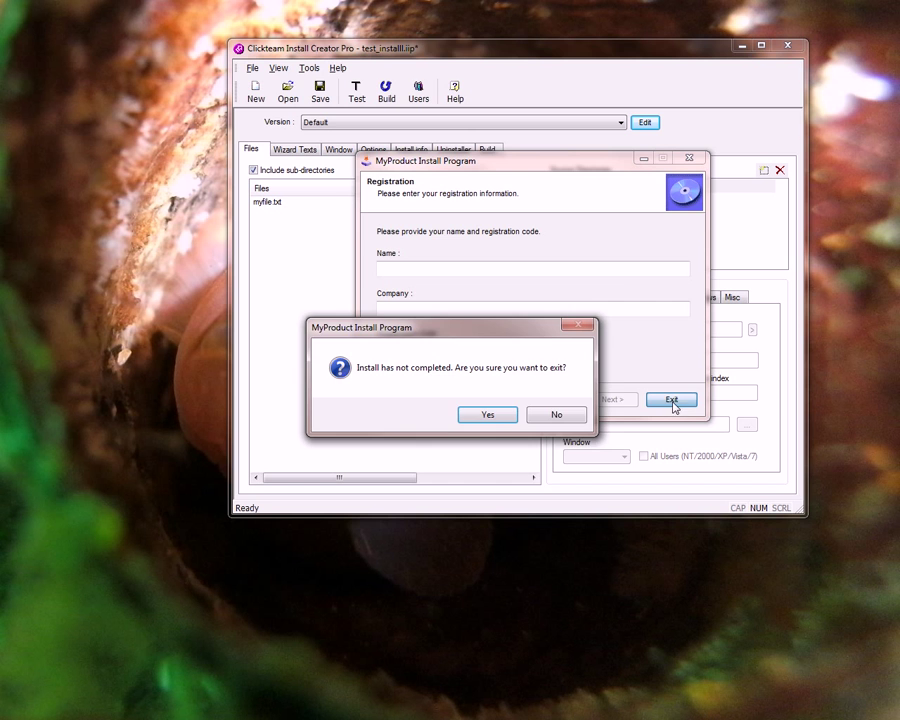
{"action": "left_click", "coordinate": [487, 414]}
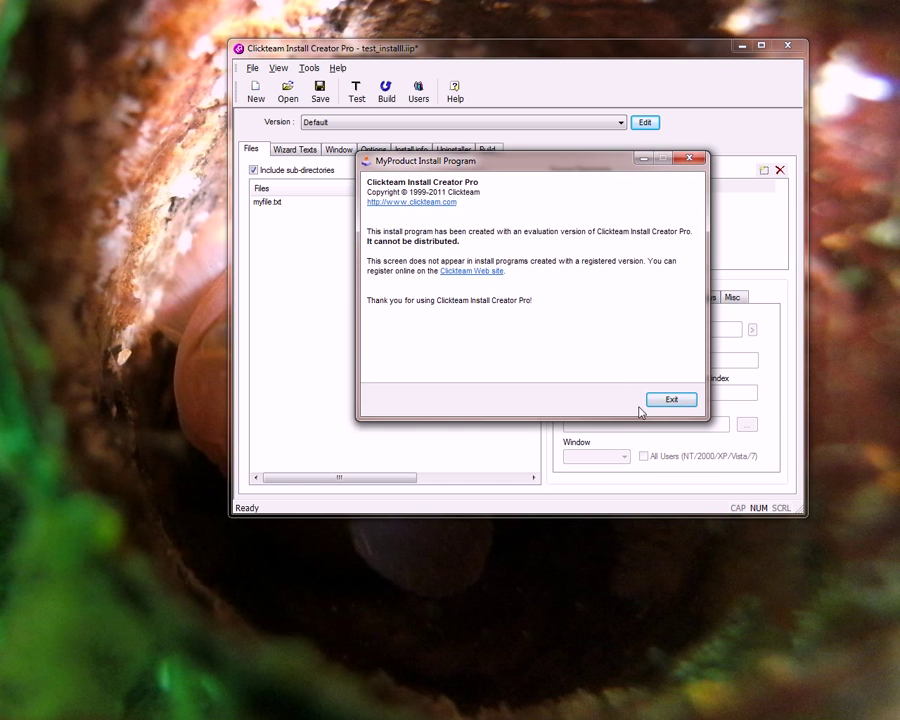
{"action": "left_click", "coordinate": [671, 399]}
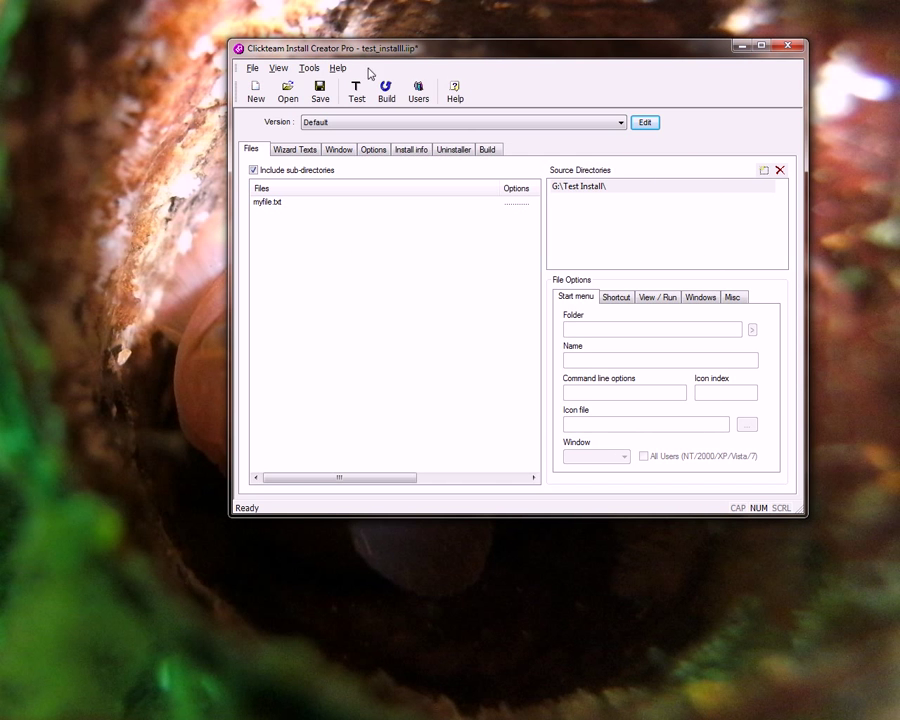
Start a new registered user named Dexter under Great Product
{"action": "left_click", "coordinate": [308, 67]}
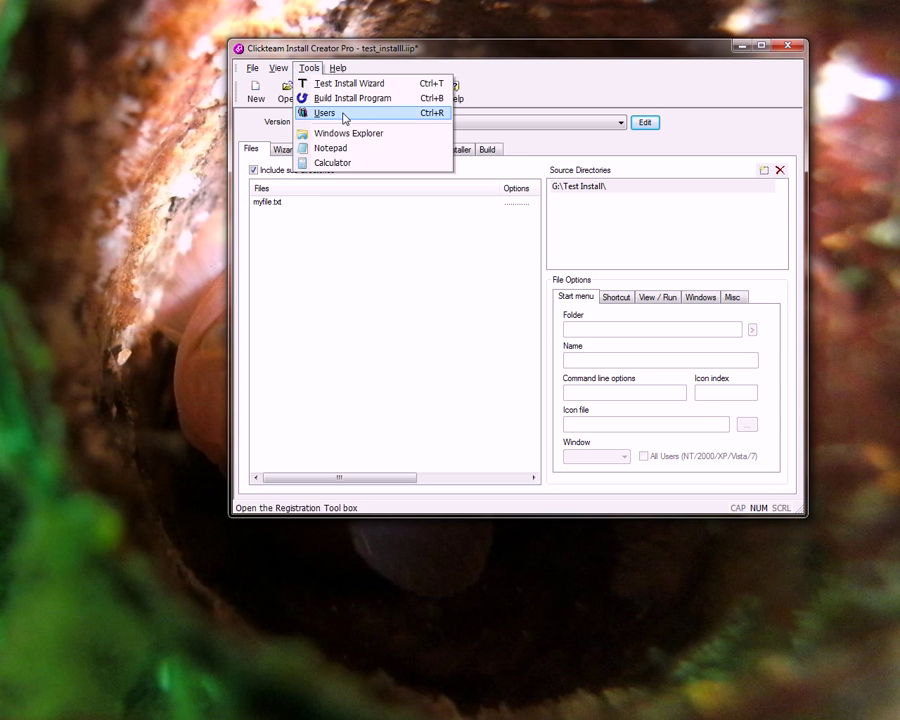
{"action": "left_click", "coordinate": [324, 112]}
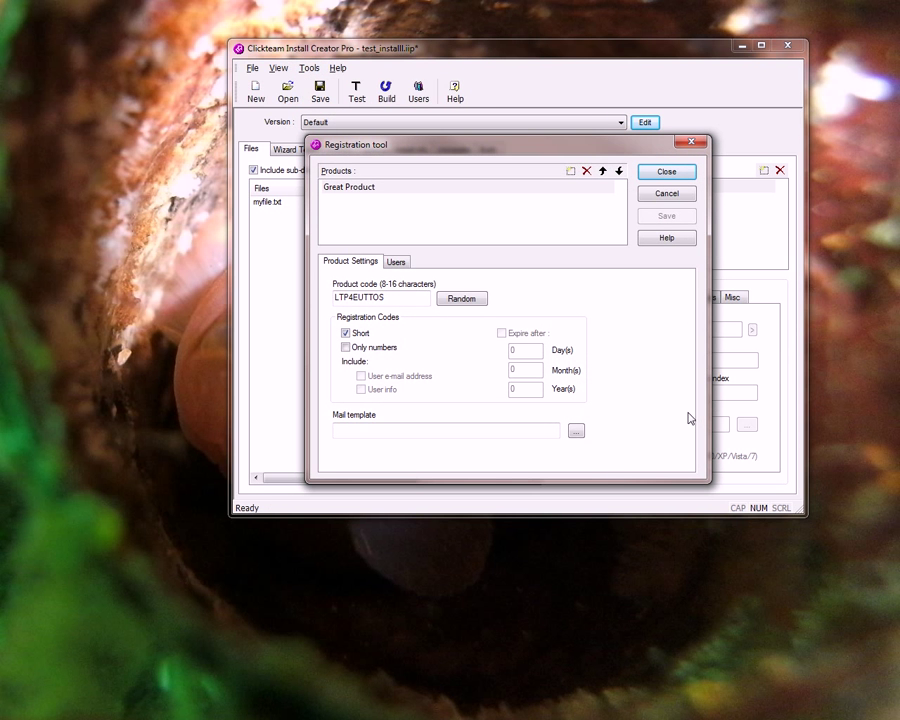
{"action": "left_click", "coordinate": [396, 261]}
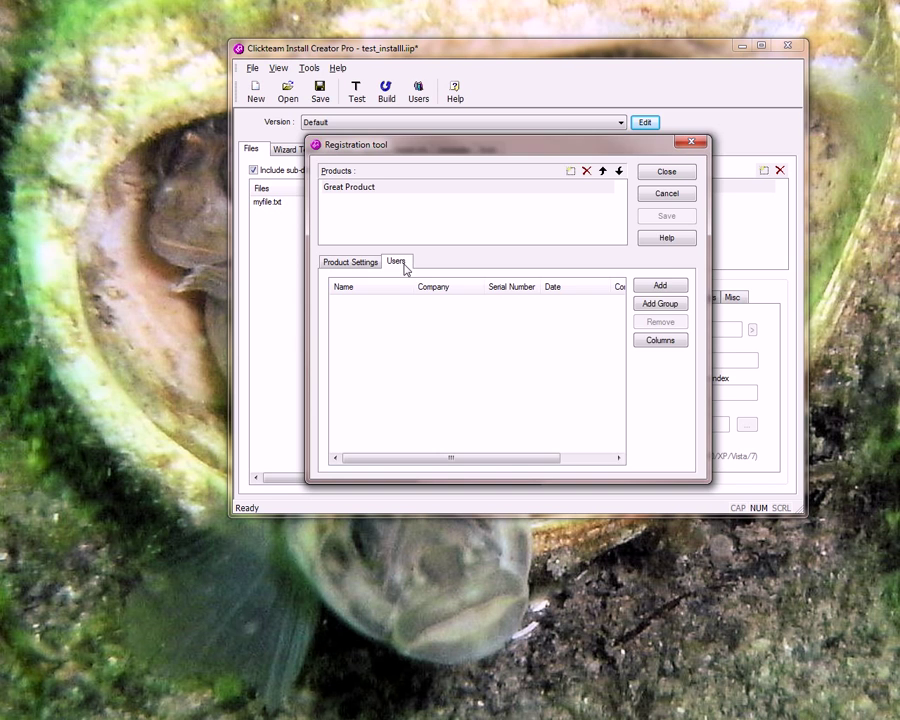
{"action": "left_click", "coordinate": [659, 285]}
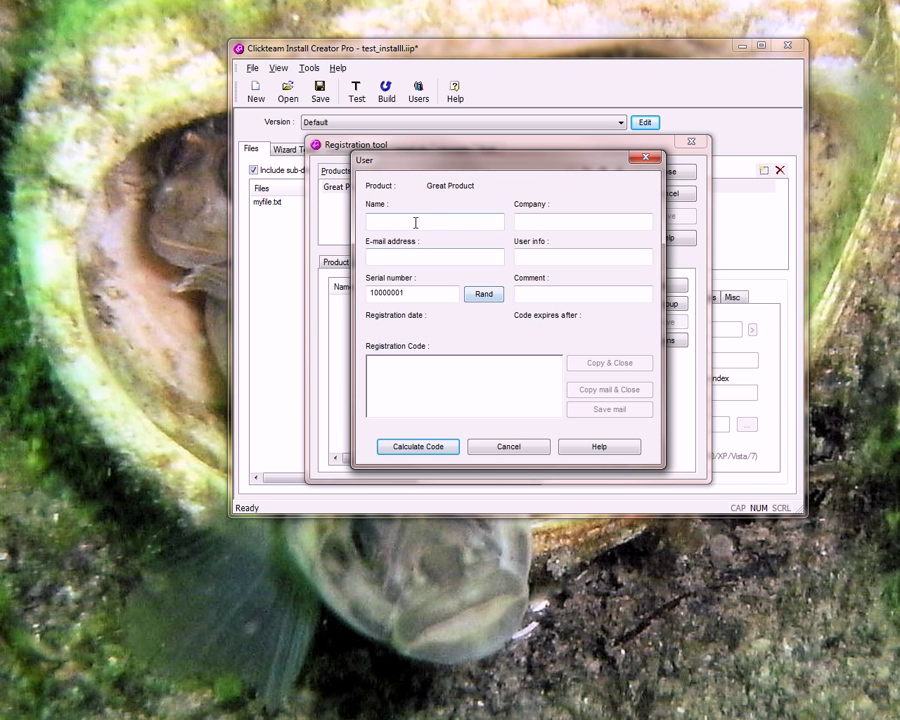
{"action": "type", "text": "Dex"}
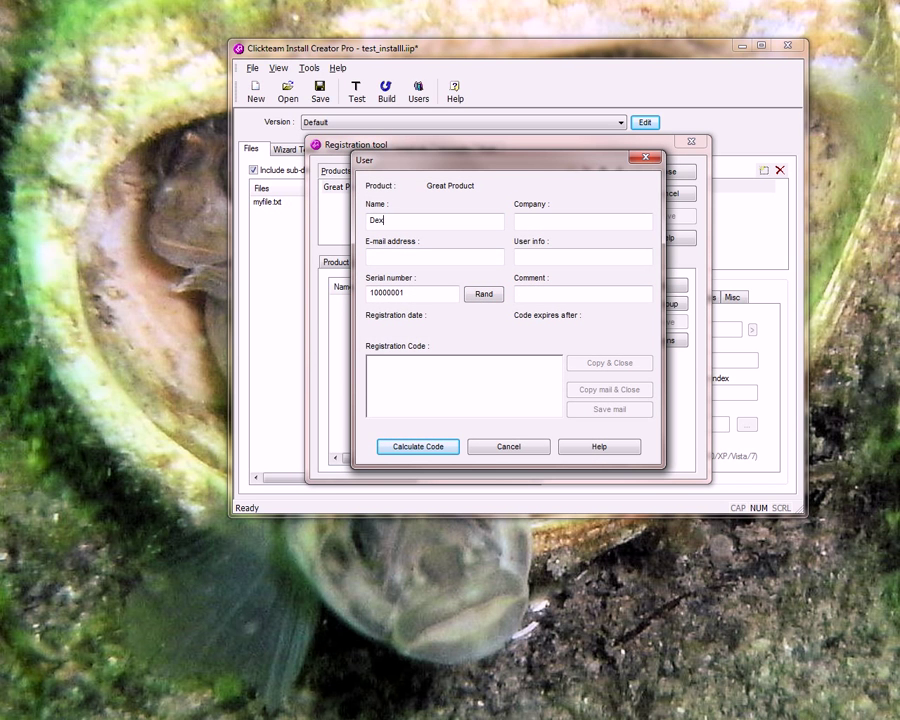
{"action": "type", "text": "ter"}
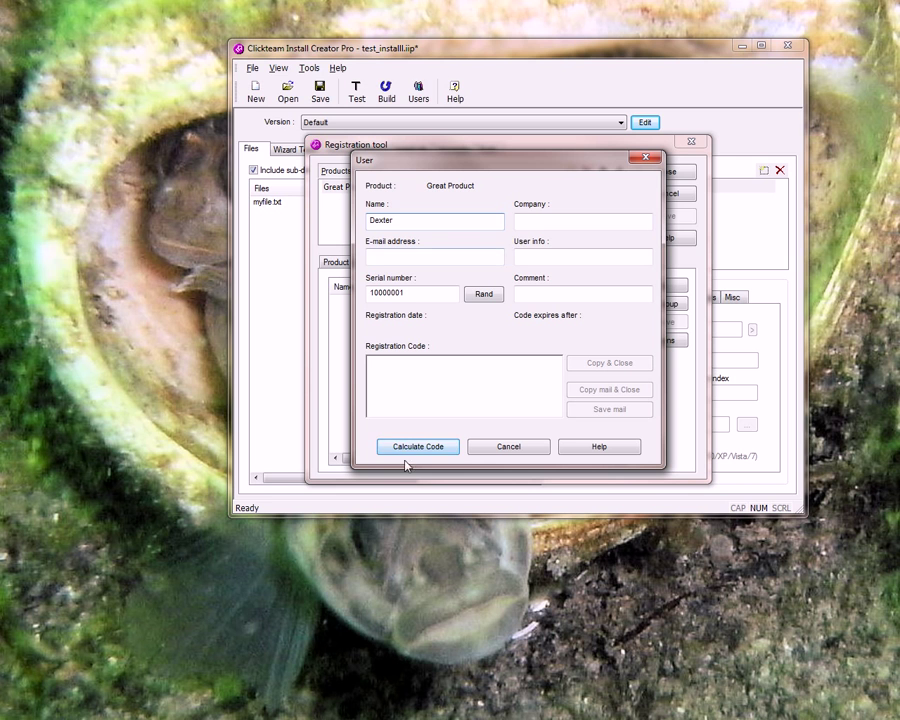
Calculate Dexter's registration code for serial 10000001 and save the user list
{"action": "left_click", "coordinate": [417, 446]}
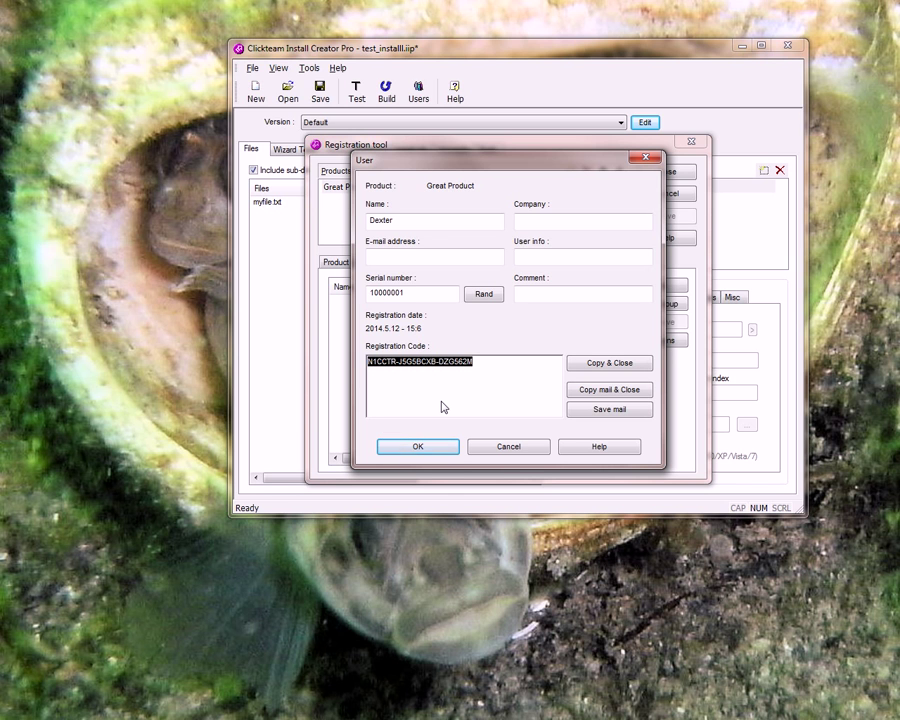
{"action": "left_click", "coordinate": [417, 446]}
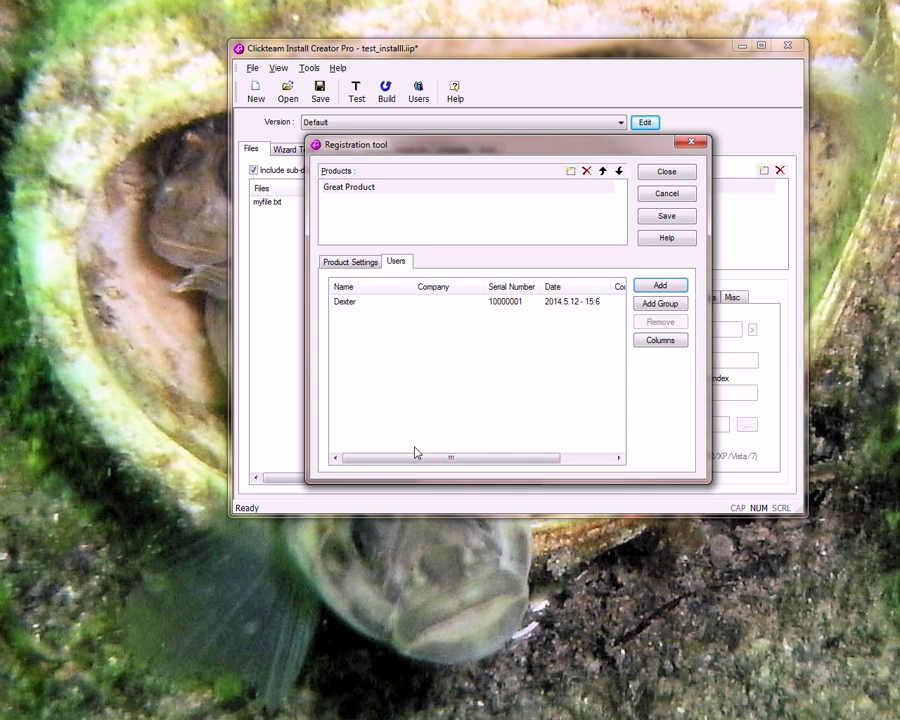
{"action": "left_click", "coordinate": [665, 171]}
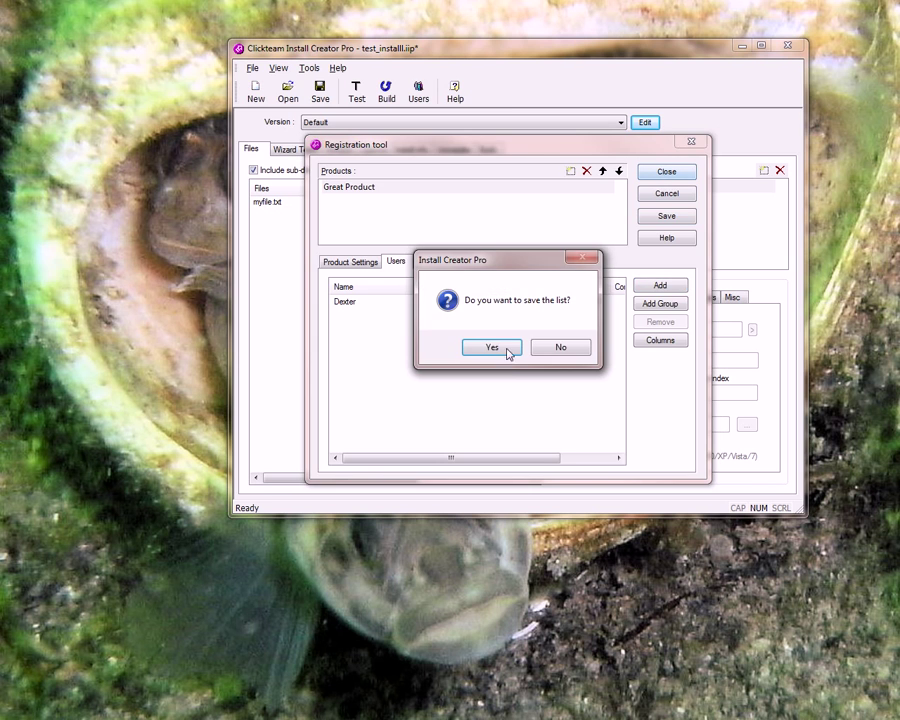
{"action": "left_click", "coordinate": [491, 347]}
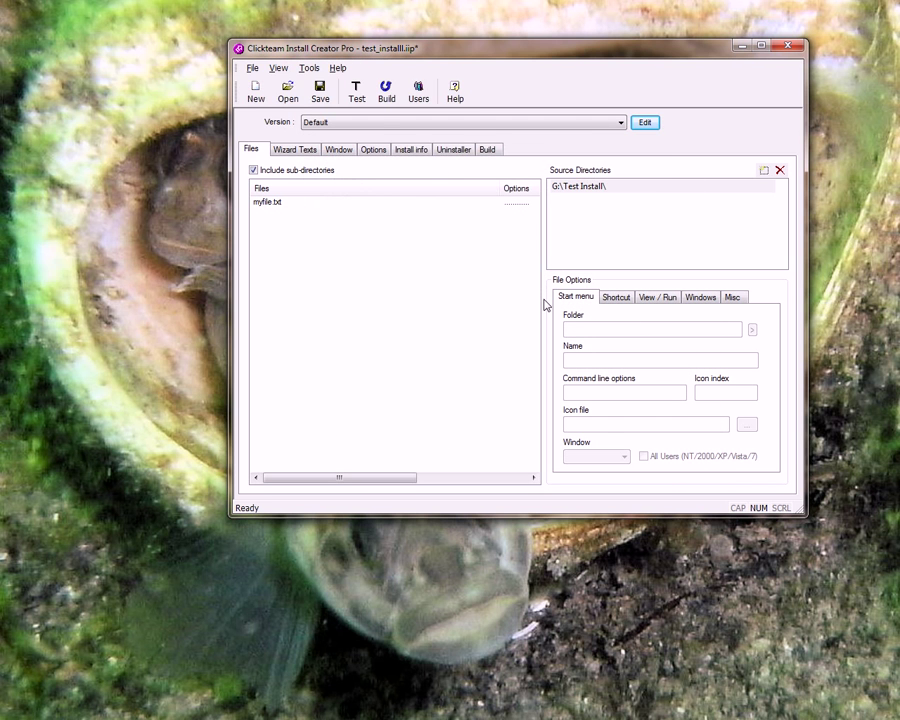
{"action": "mouse_move", "coordinate": [356, 90]}
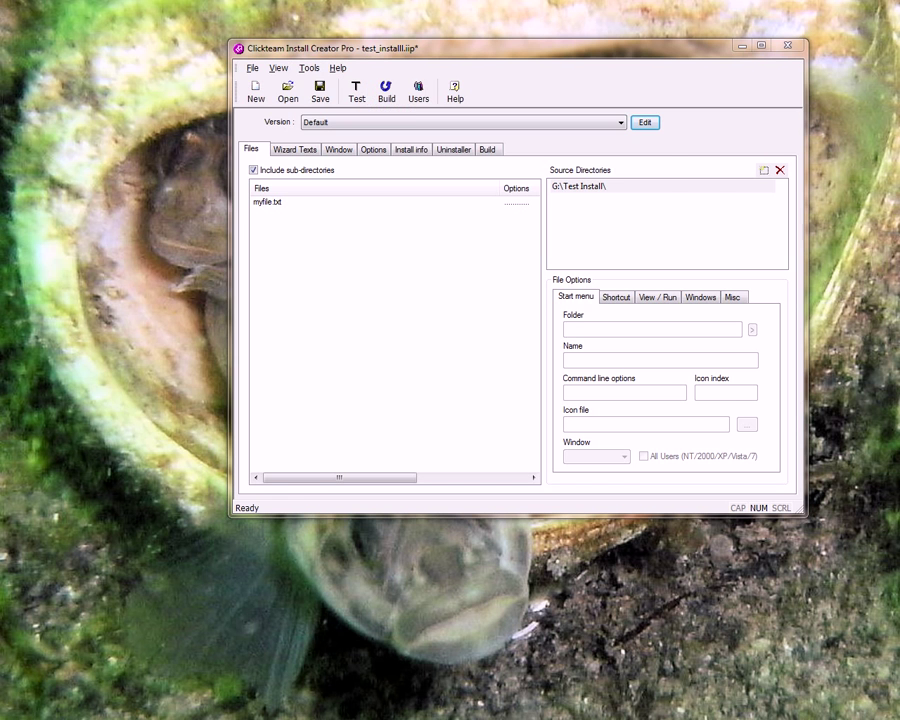
Run the test installer and submit name Dexter with the generated registration code
{"action": "left_click", "coordinate": [356, 90]}
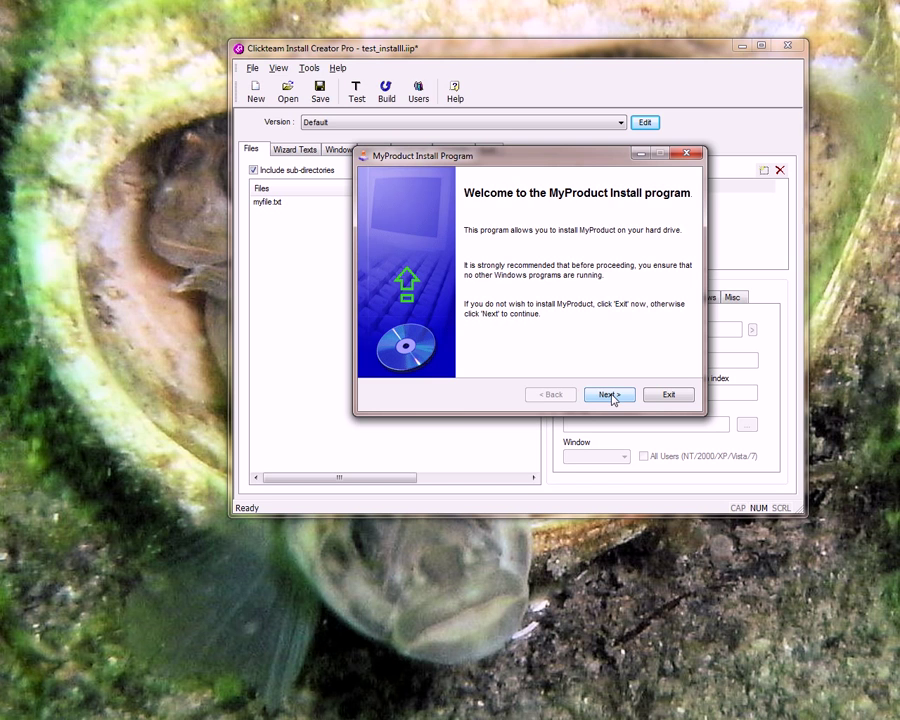
{"action": "left_click", "coordinate": [609, 394]}
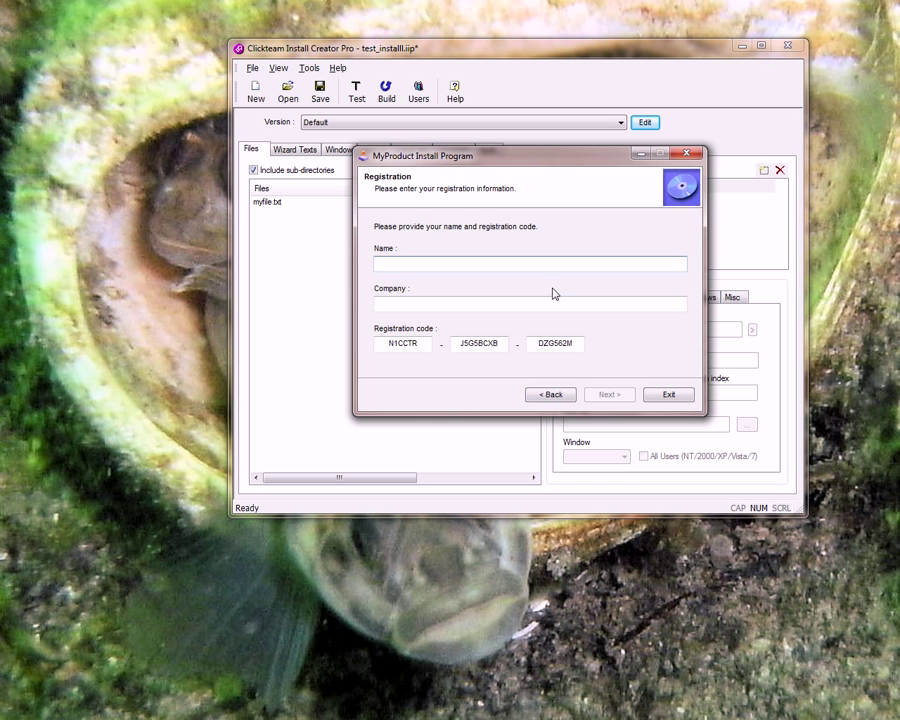
{"action": "type", "text": "Dexter"}
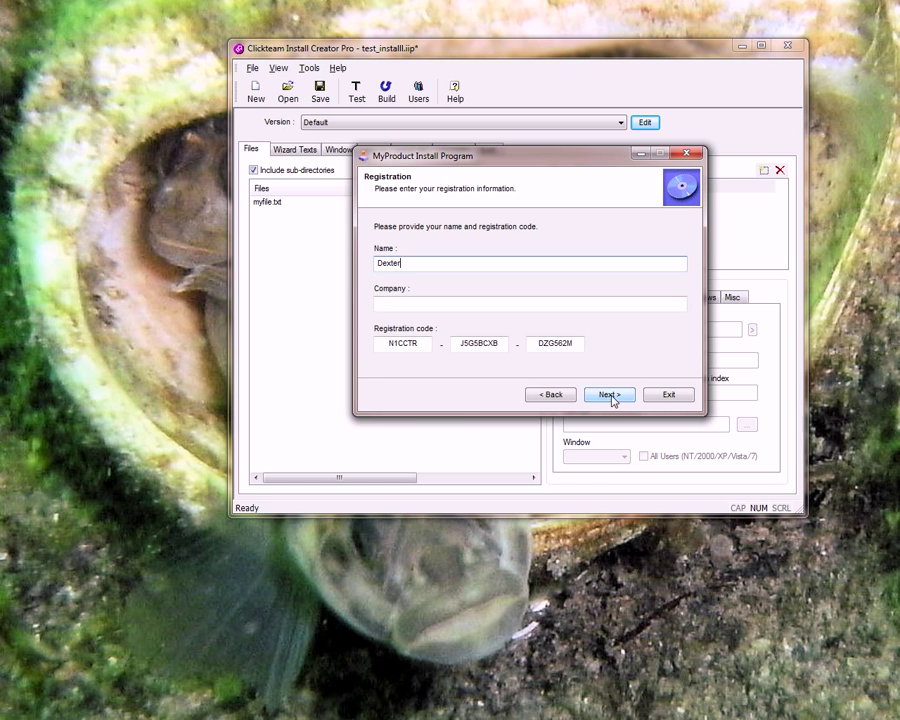
{"action": "left_click", "coordinate": [608, 393]}
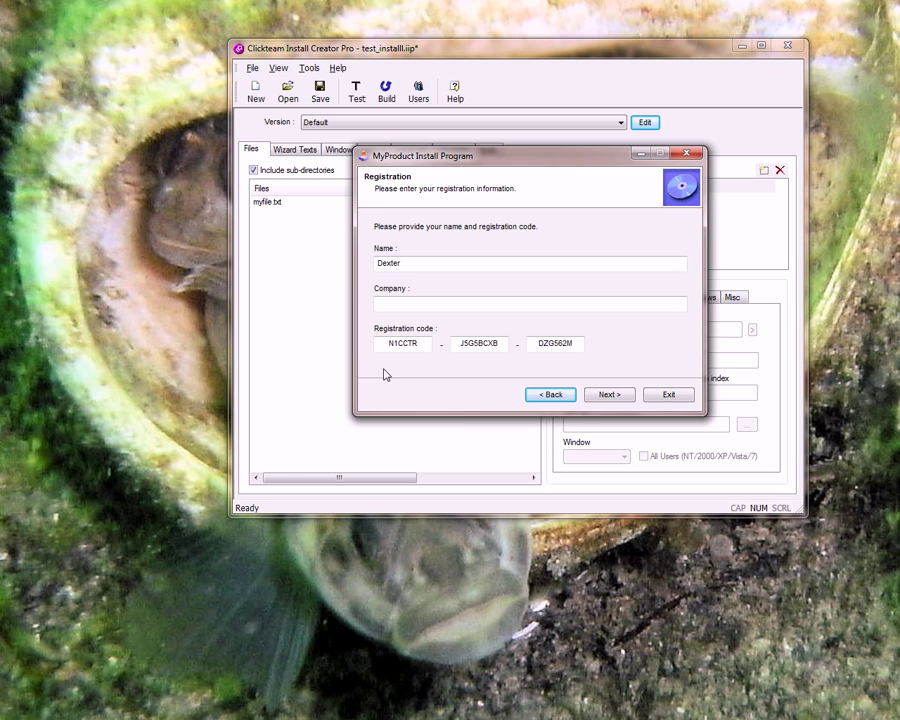
{"action": "mouse_move", "coordinate": [470, 390]}
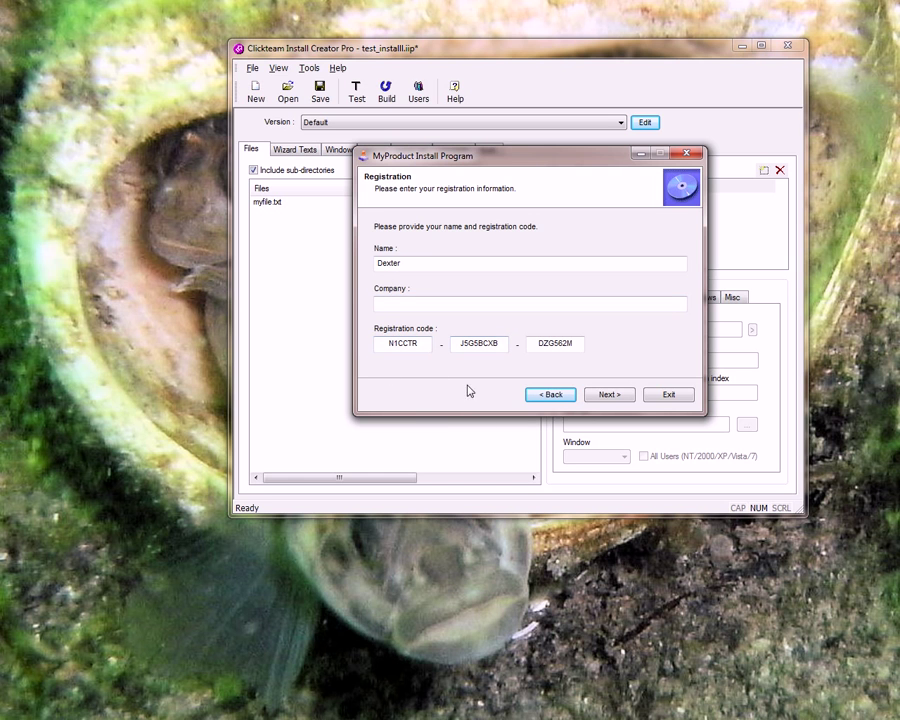
{"action": "mouse_move", "coordinate": [632, 429]}
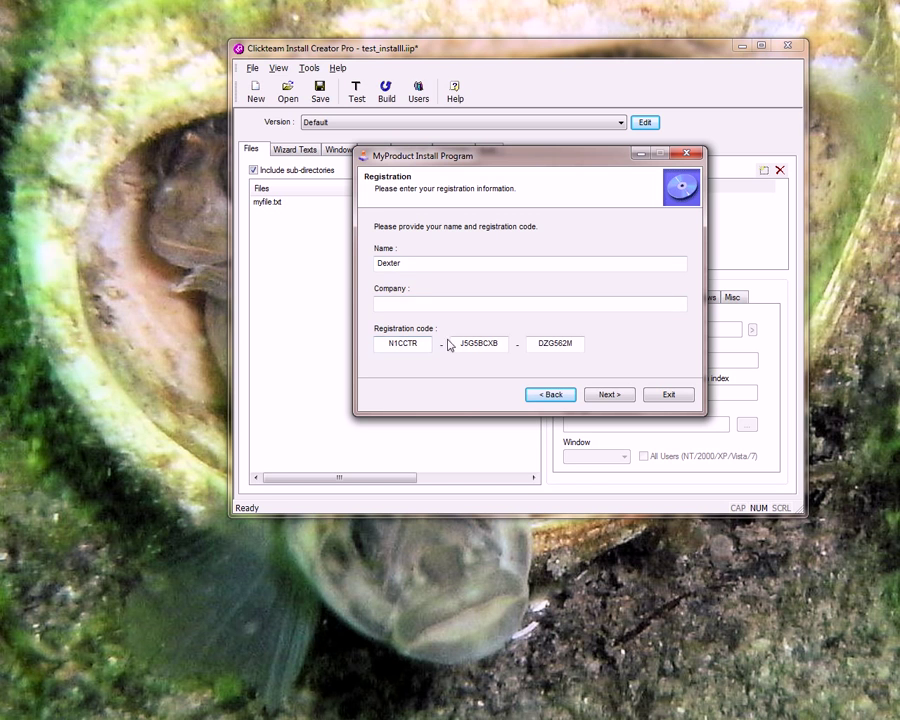
{"action": "mouse_move", "coordinate": [540, 427]}
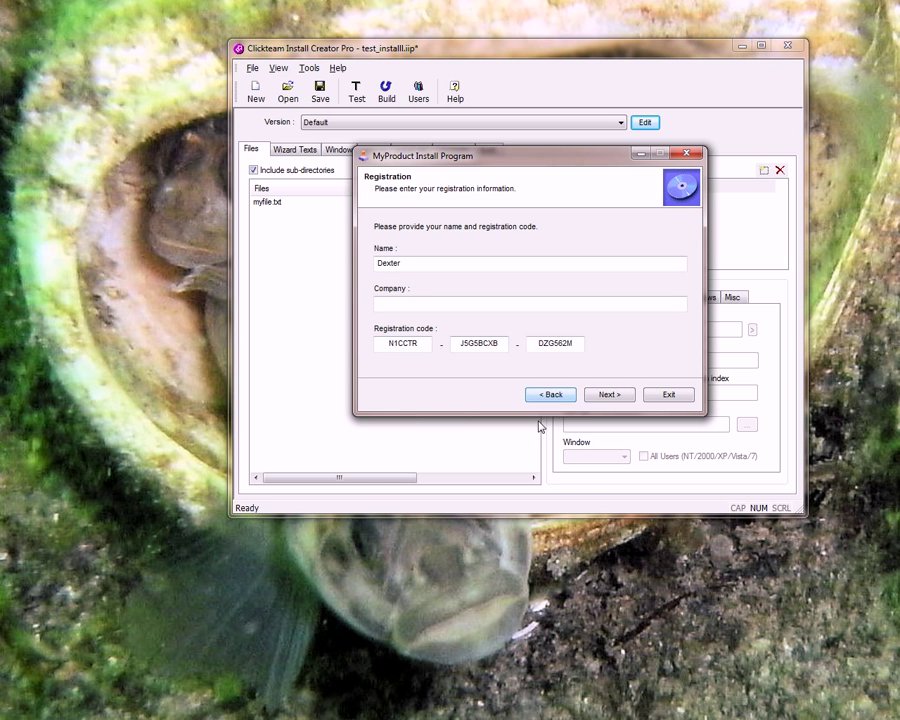